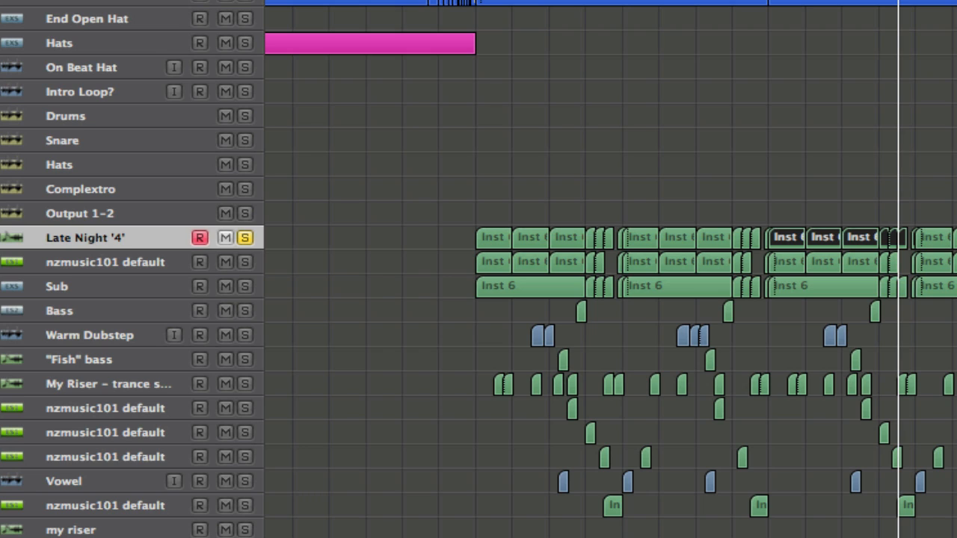
mouse_move(11, 331)
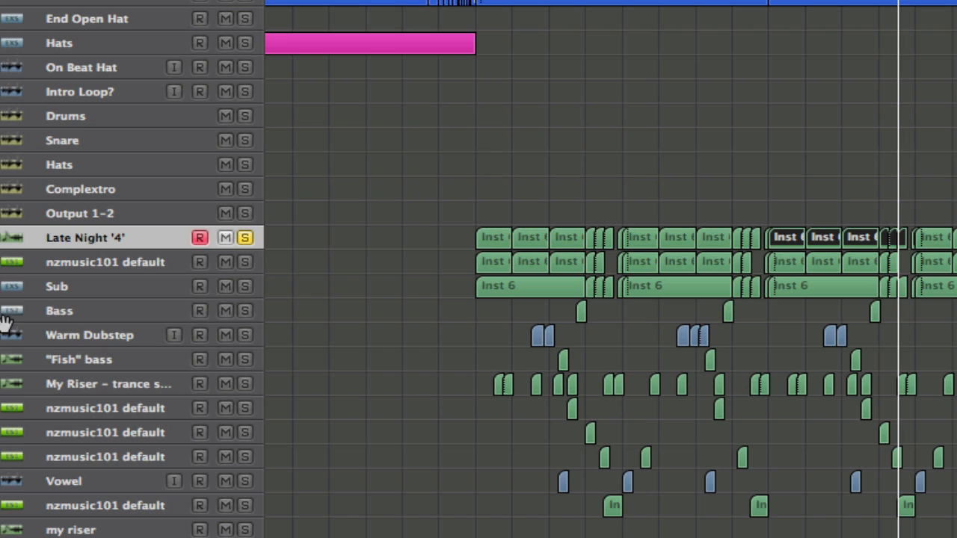
mouse_move(41, 286)
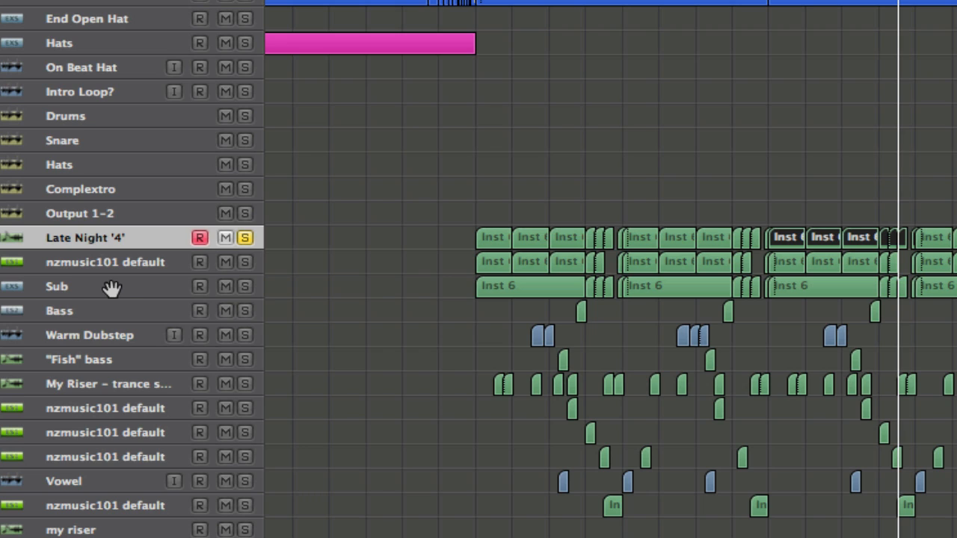
mouse_move(108, 286)
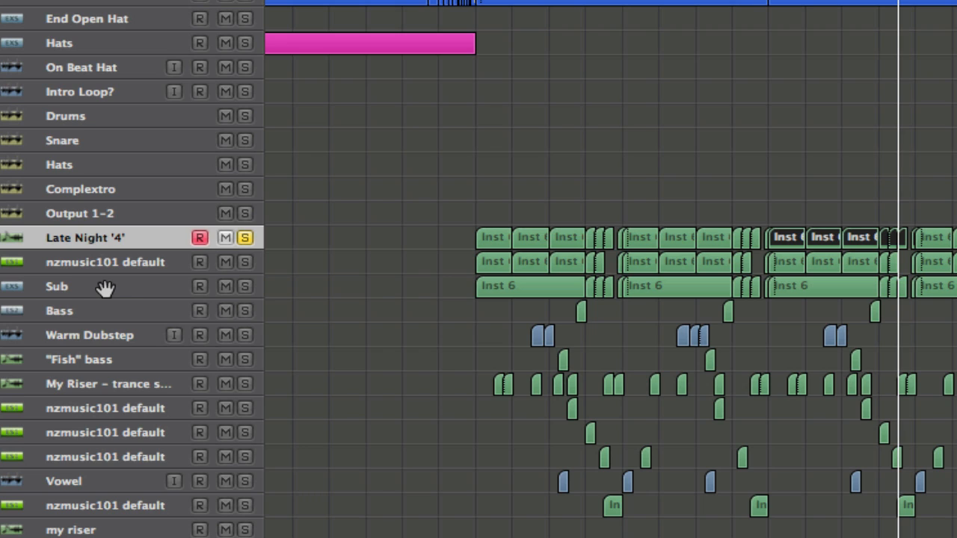
mouse_move(112, 258)
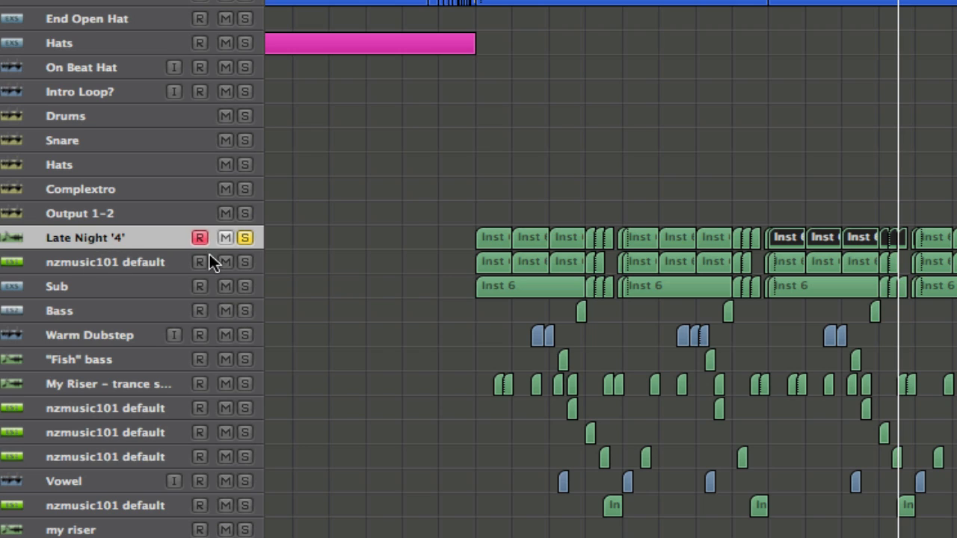
mouse_move(120, 242)
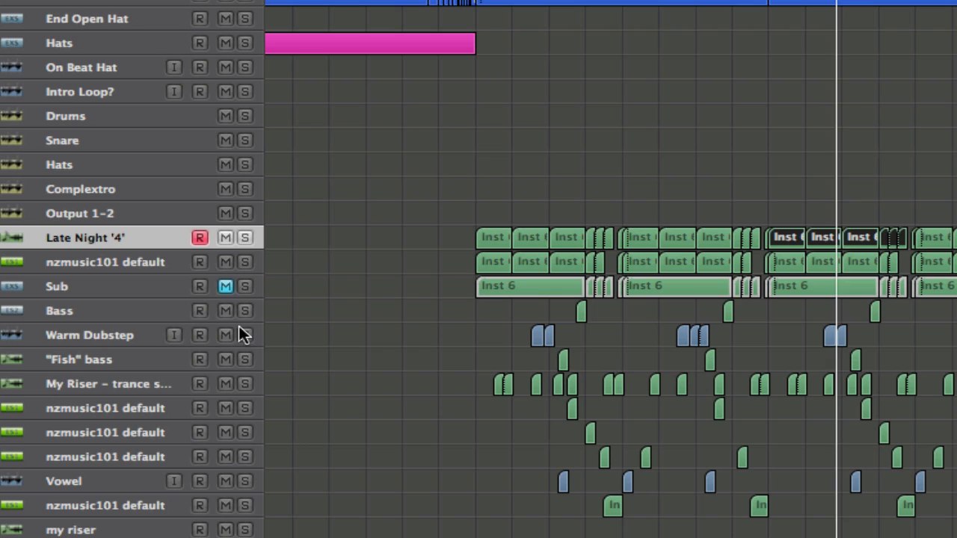
mouse_move(249, 303)
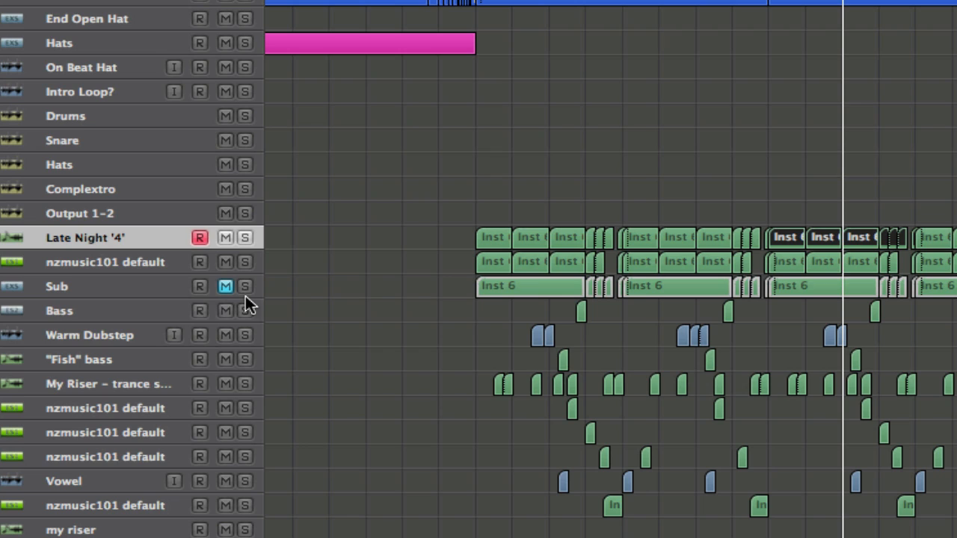
mouse_move(84, 303)
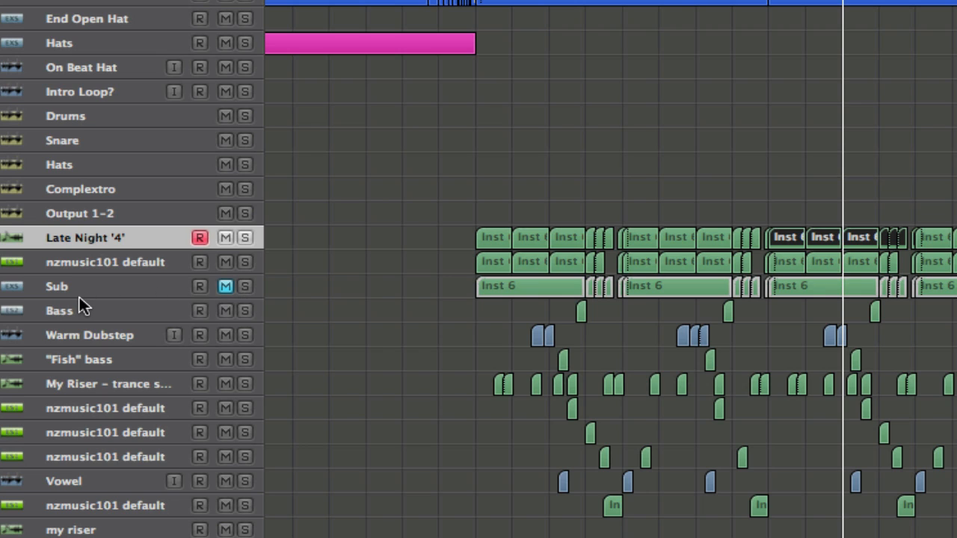
mouse_move(74, 305)
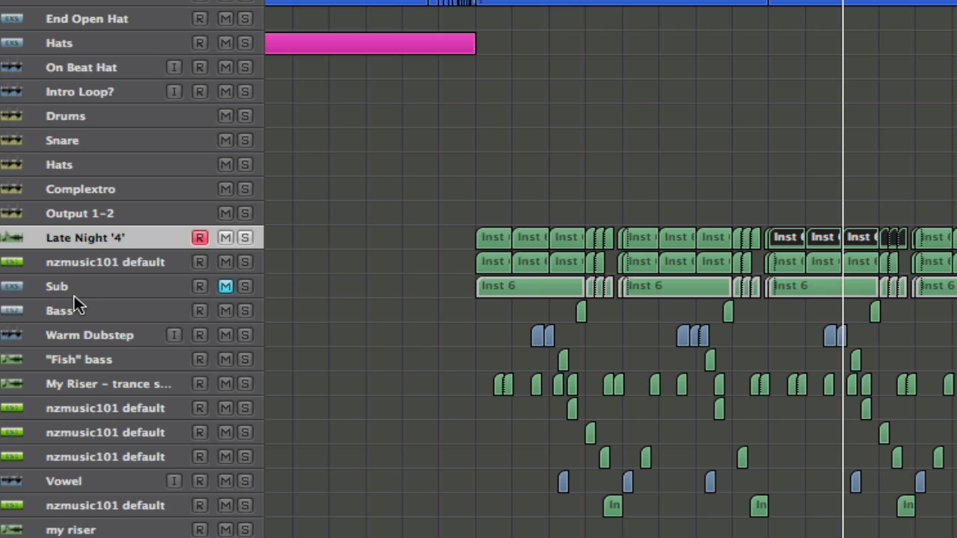
mouse_move(144, 261)
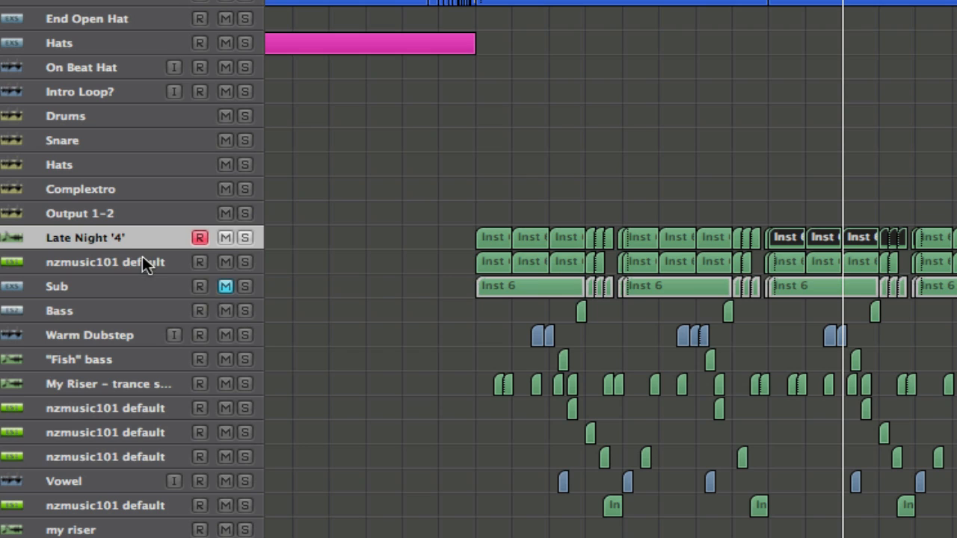
mouse_move(171, 256)
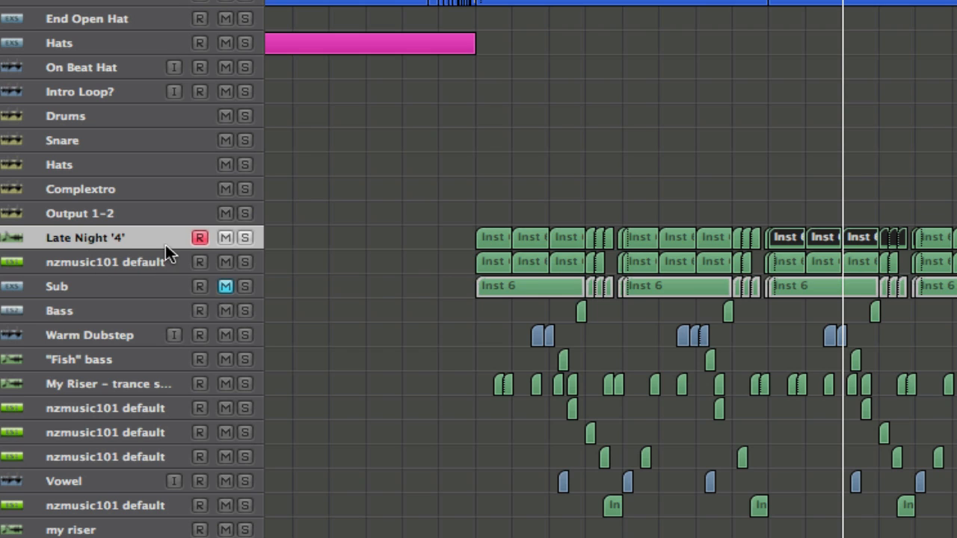
Select the Sub track and turn off its Mute button
left_click(75, 287)
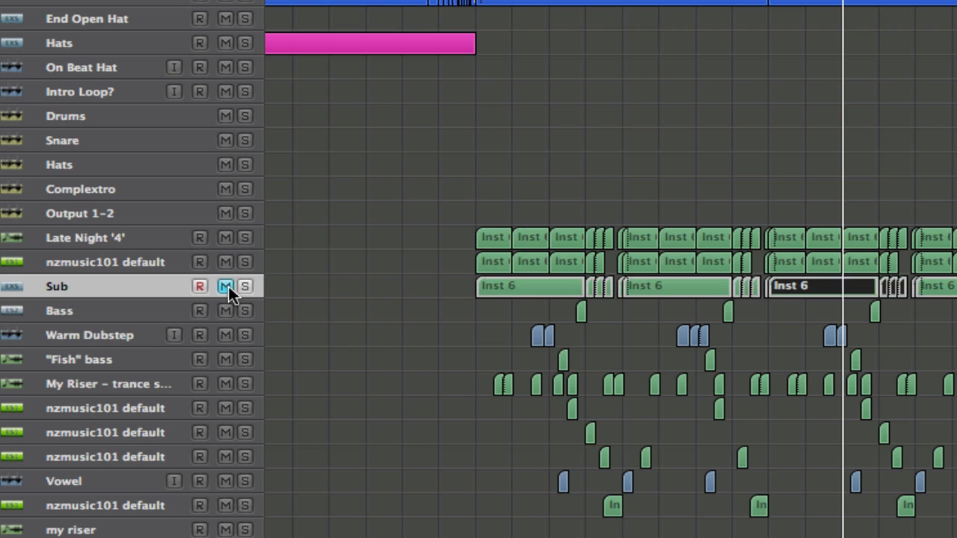
left_click(243, 286)
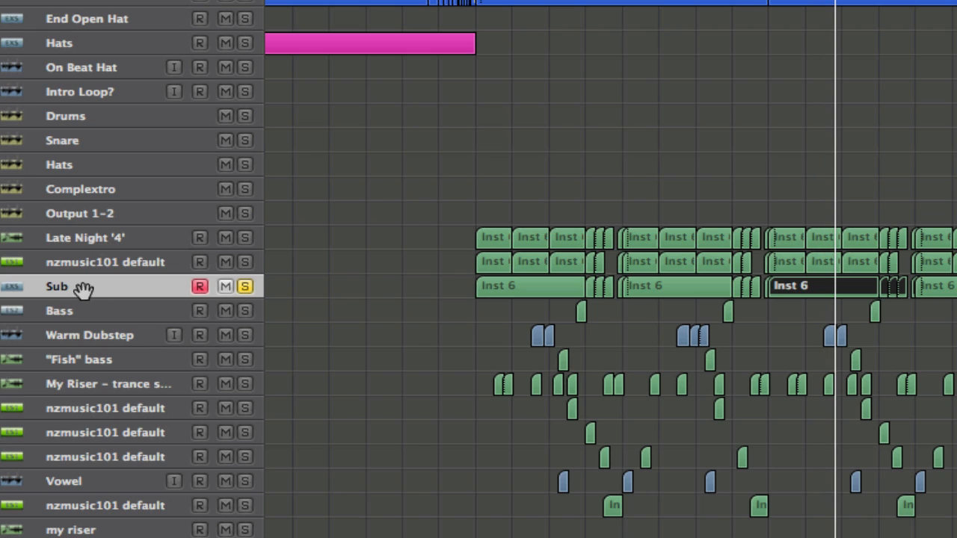
mouse_move(90, 292)
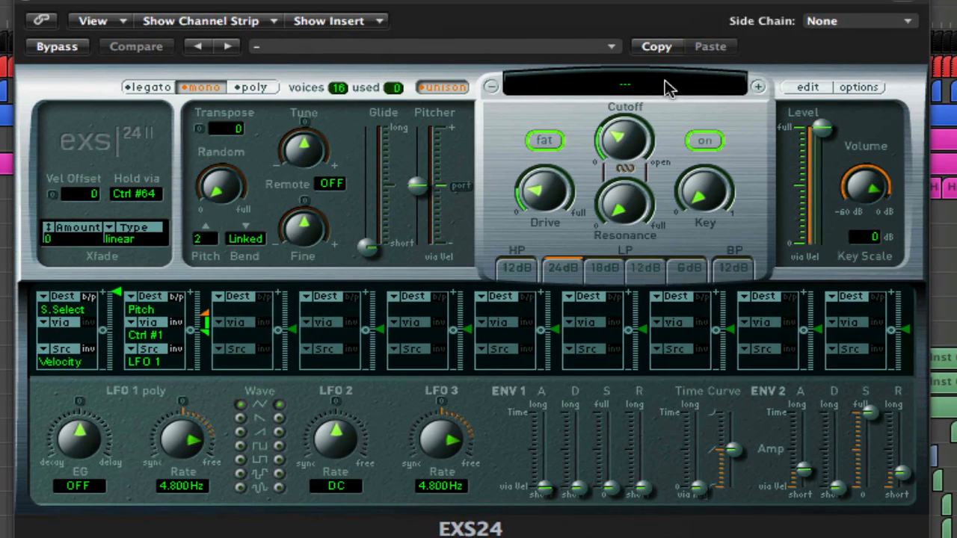
mouse_move(618, 110)
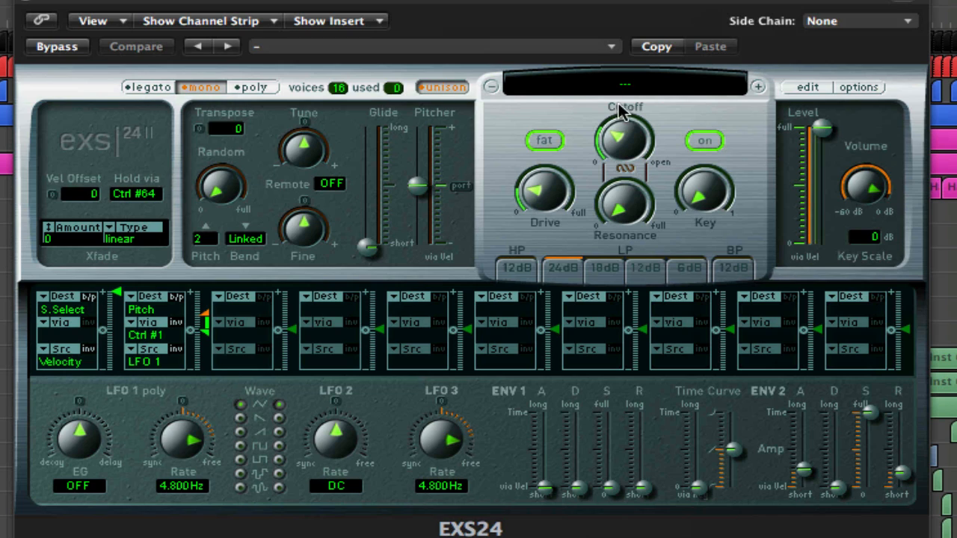
mouse_move(388, 45)
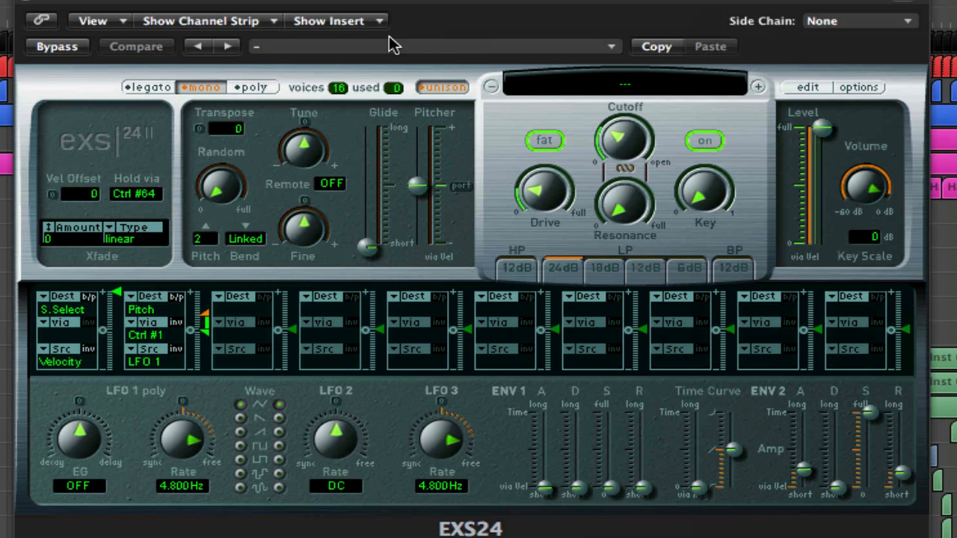
mouse_move(474, 503)
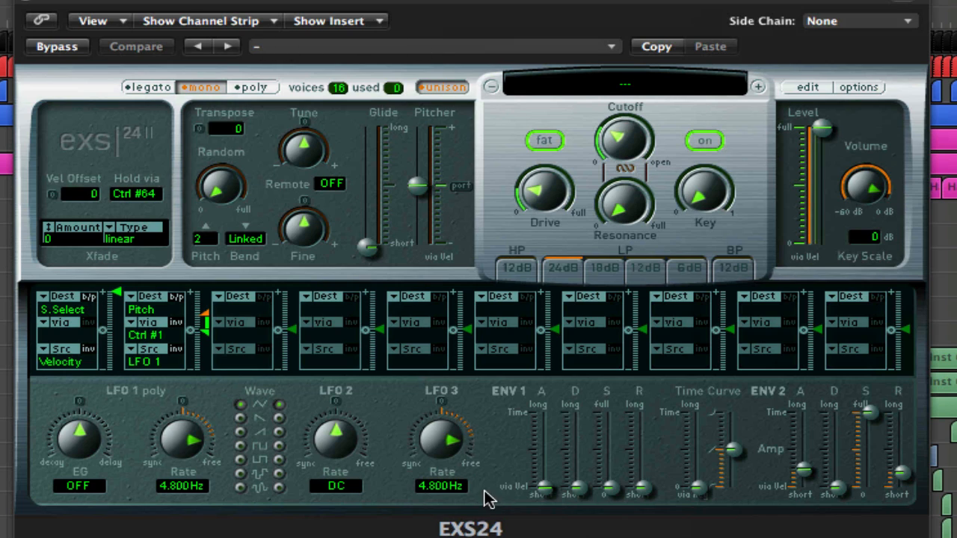
mouse_move(549, 112)
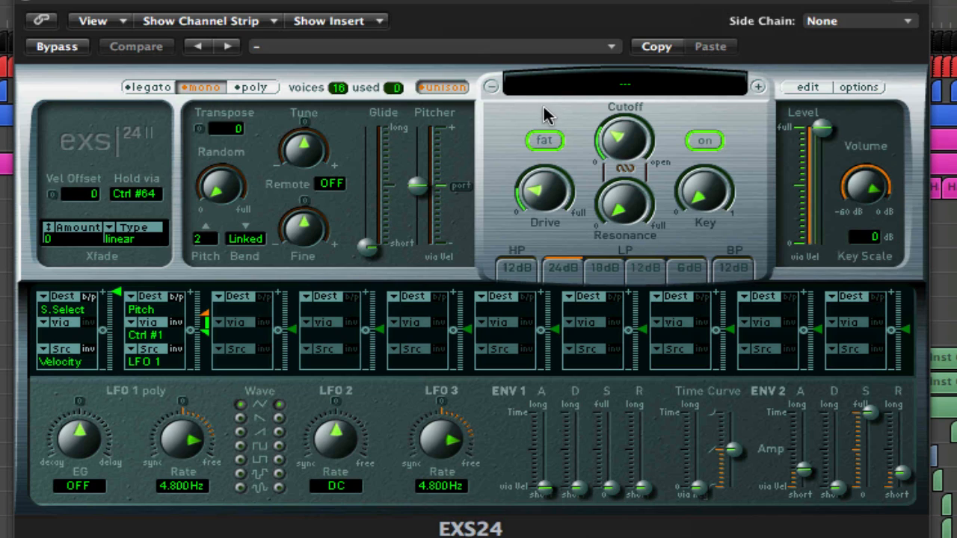
mouse_move(664, 90)
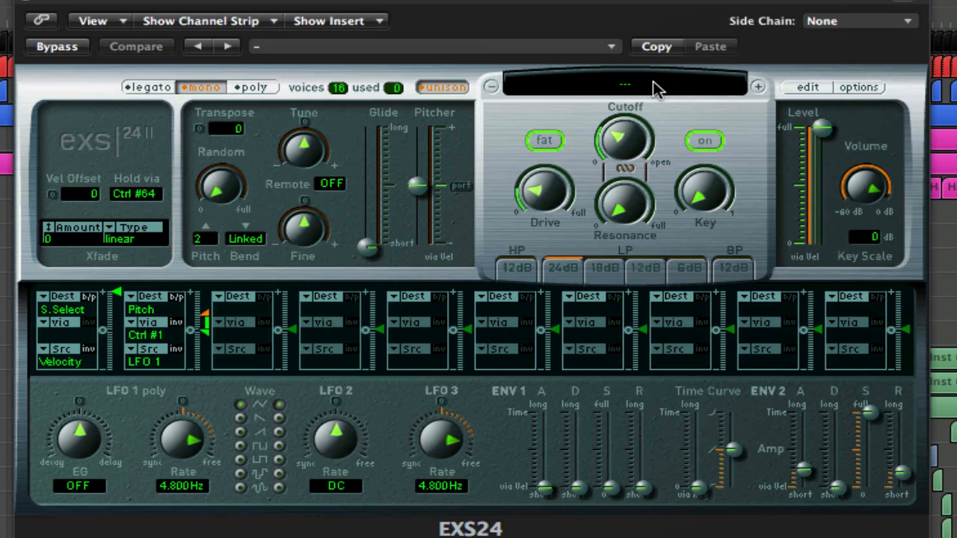
mouse_move(497, 228)
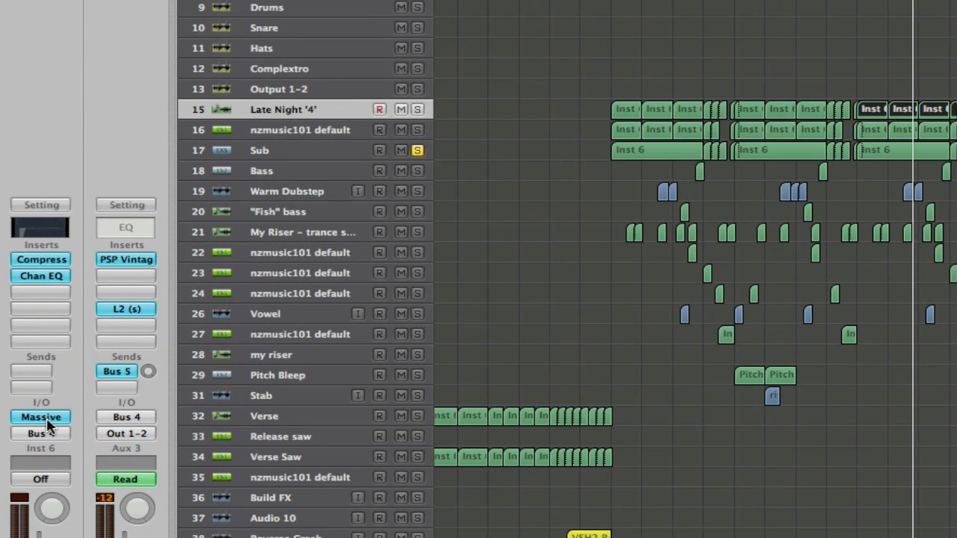
Close the EXS24 window to show the Inst 6 channel strip in the inspector
left_click(41, 259)
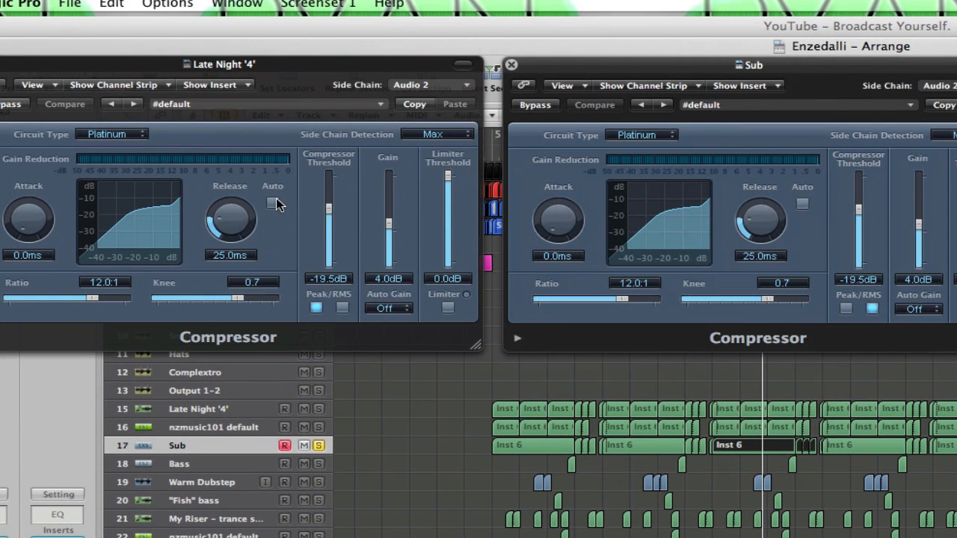
mouse_move(160, 288)
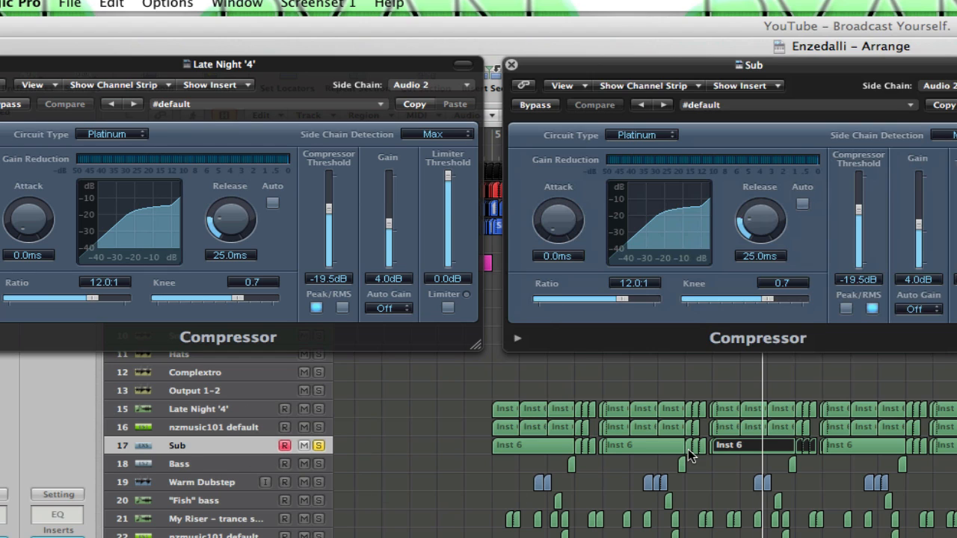
mouse_move(738, 386)
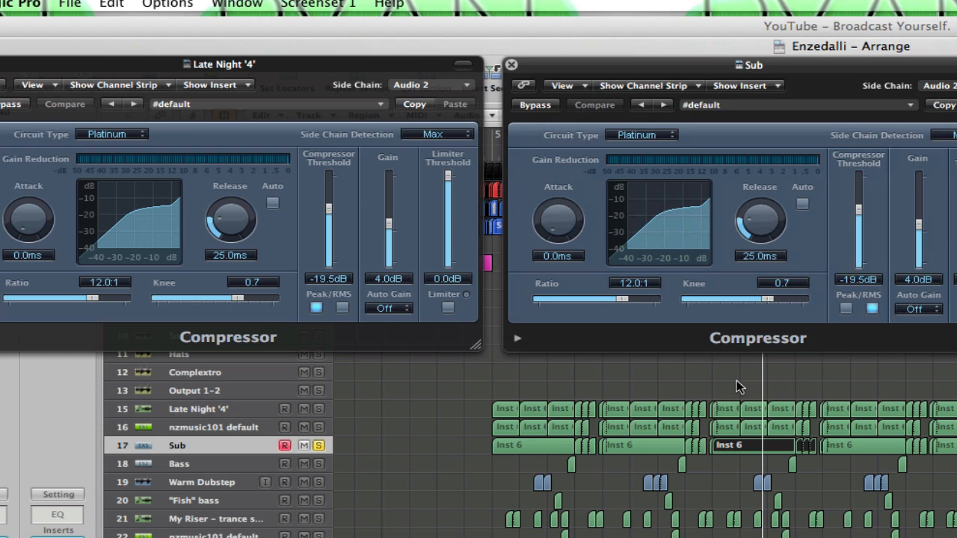
mouse_move(592, 239)
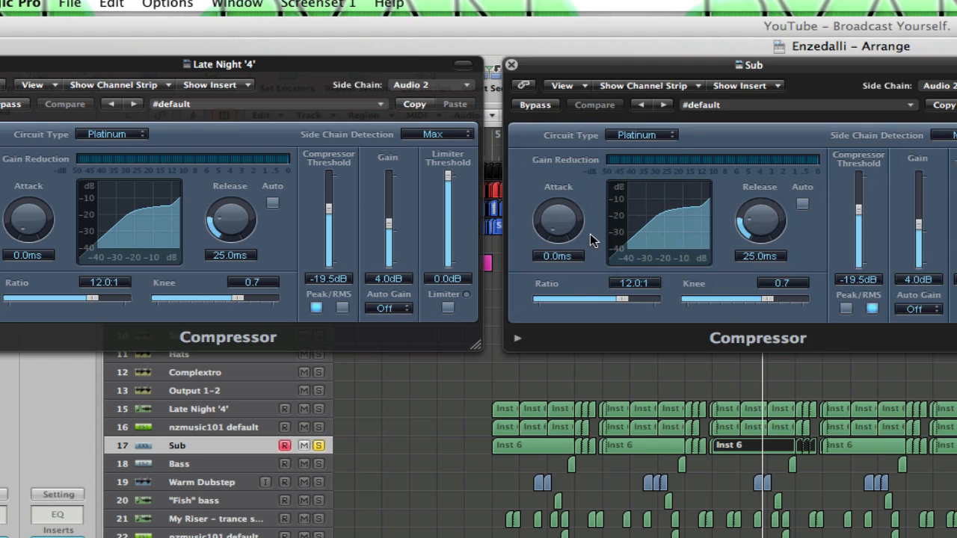
mouse_move(783, 237)
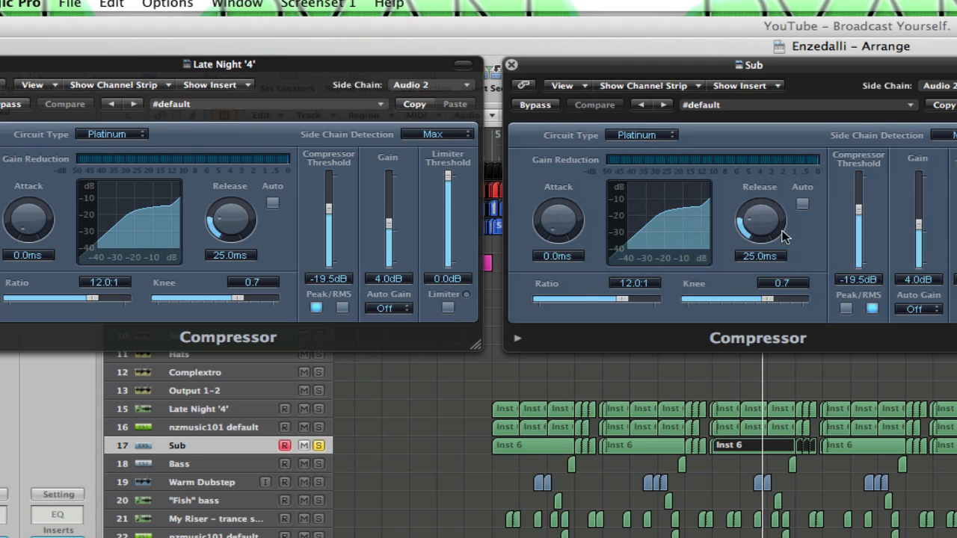
left_click(512, 62)
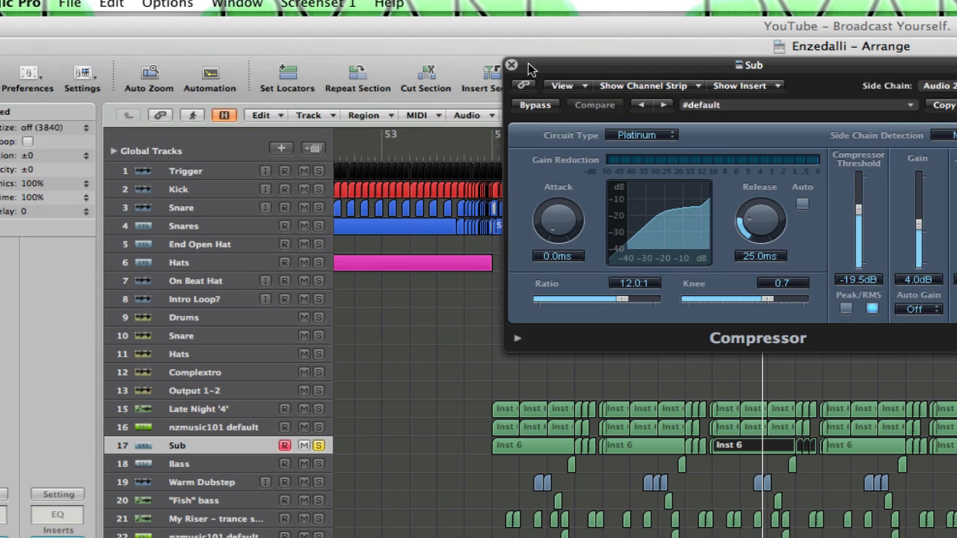
left_click(513, 65)
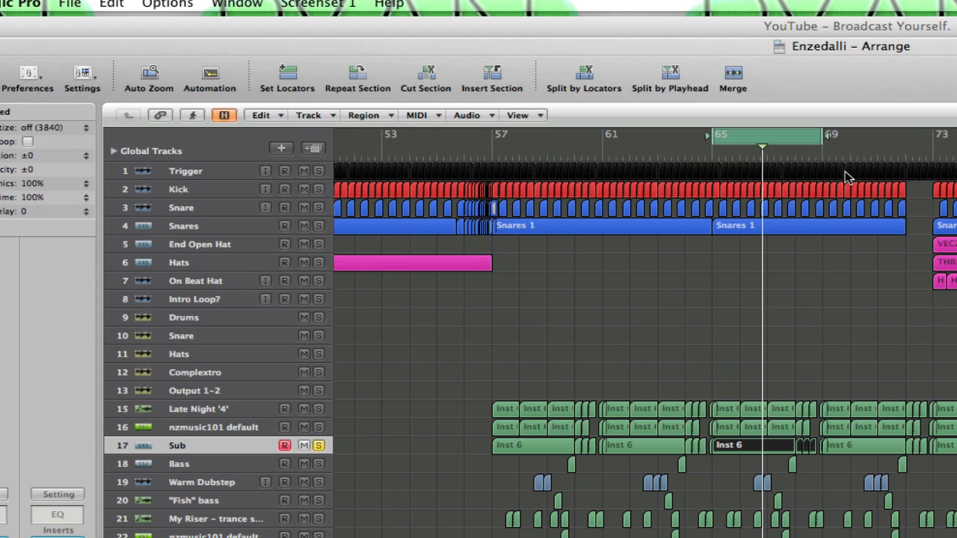